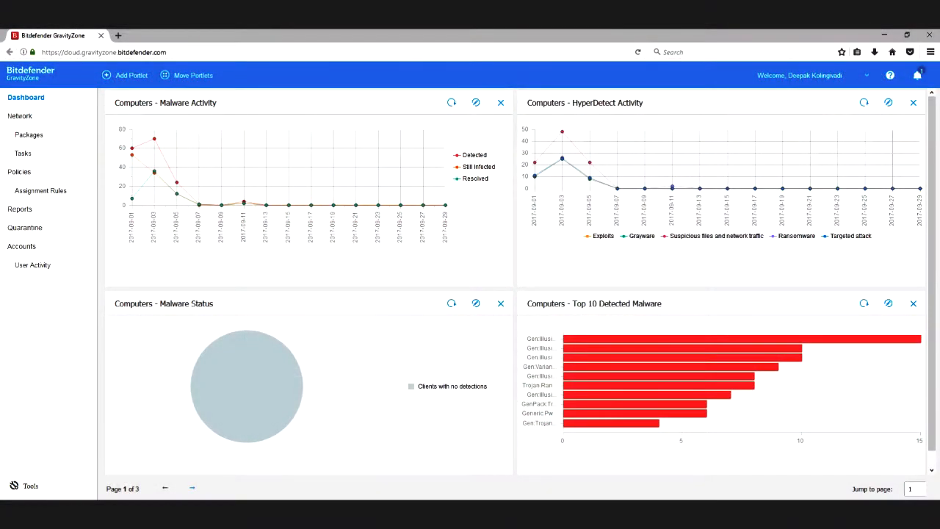
Step: Leave the dashboard and show the Policies list with Advanced Threat Prevention (default)
{"action": "left_click", "coordinate": [864, 303]}
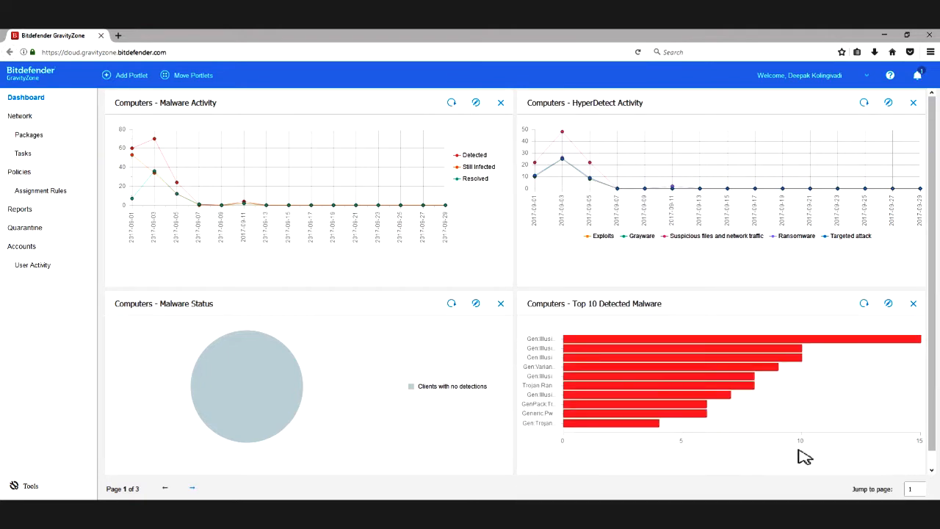
{"action": "left_click", "coordinate": [21, 170]}
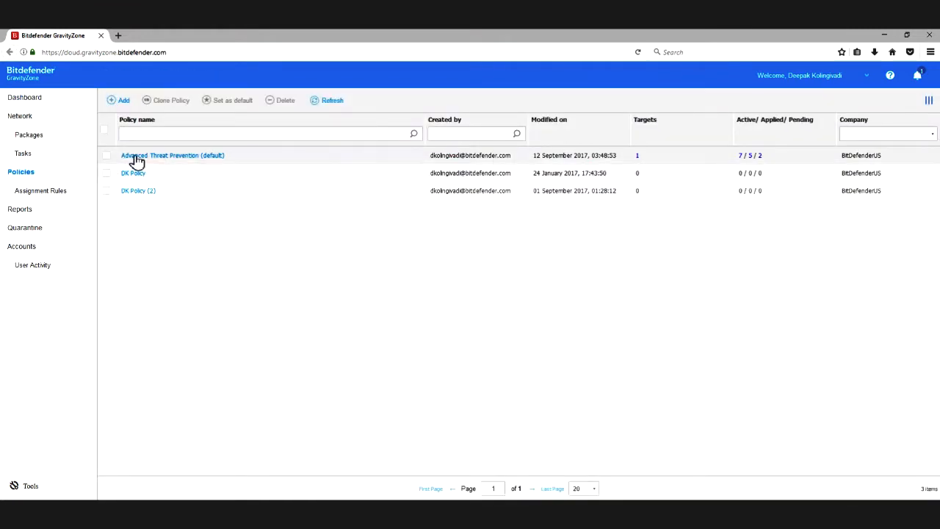
Step: Show the Advanced Threat Prevention policy's Antimalware HyperDetect settings (Normal, Report Only)
{"action": "left_click", "coordinate": [172, 155]}
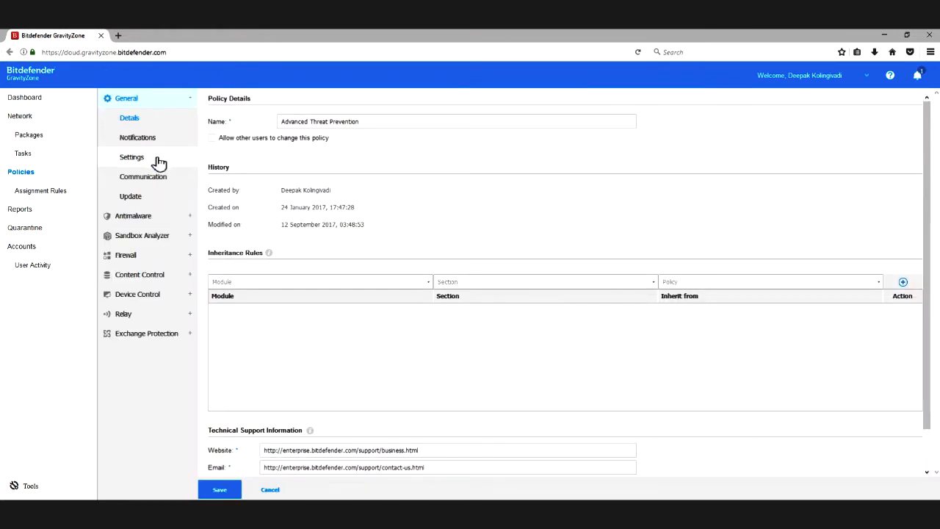
{"action": "left_click", "coordinate": [132, 118]}
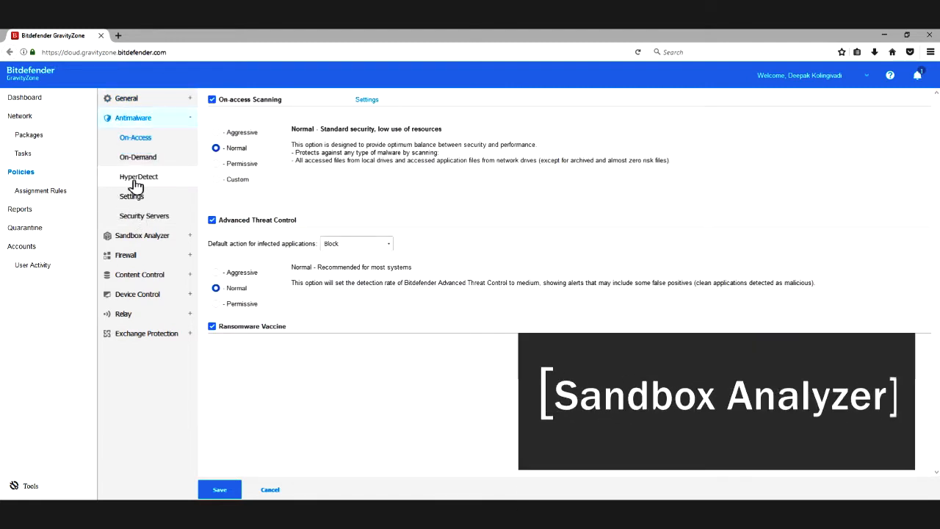
{"action": "mouse_move", "coordinate": [174, 238]}
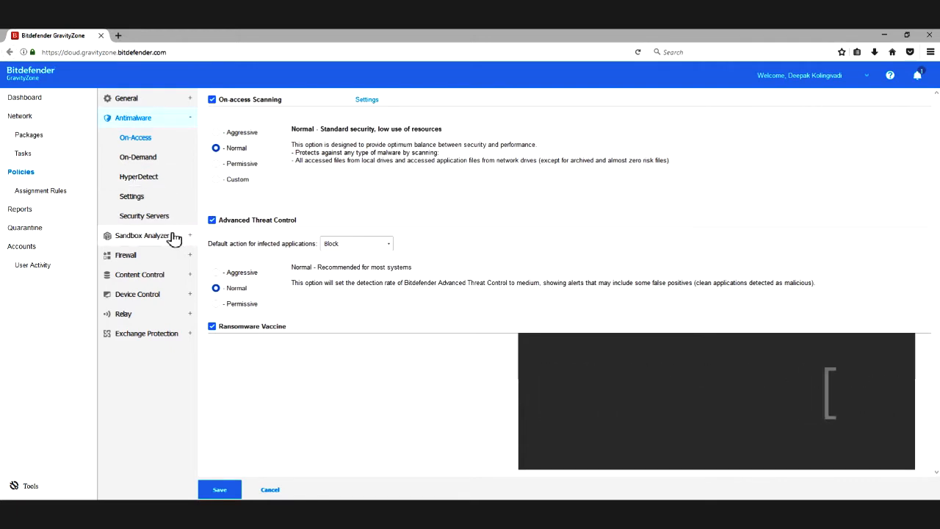
{"action": "left_click", "coordinate": [138, 176]}
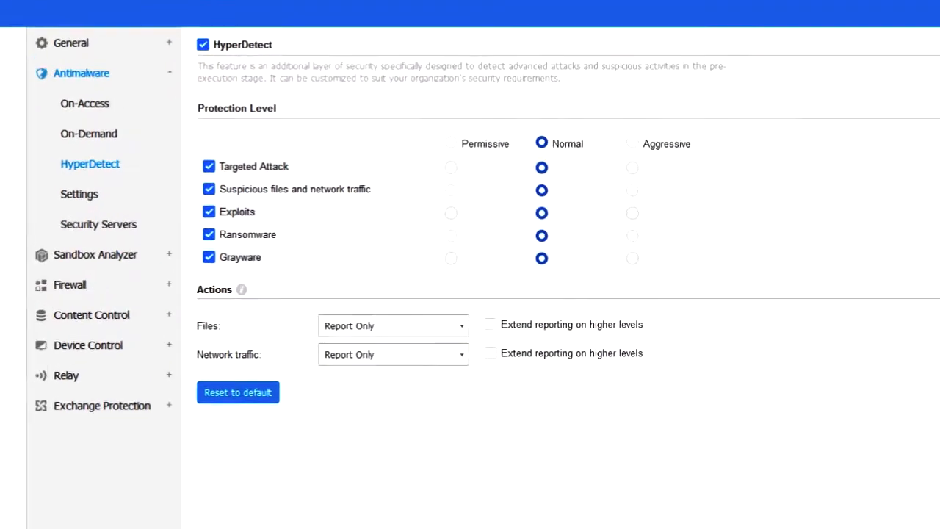
{"action": "scroll", "scroll_direction": "down", "scroll_amount": 3}
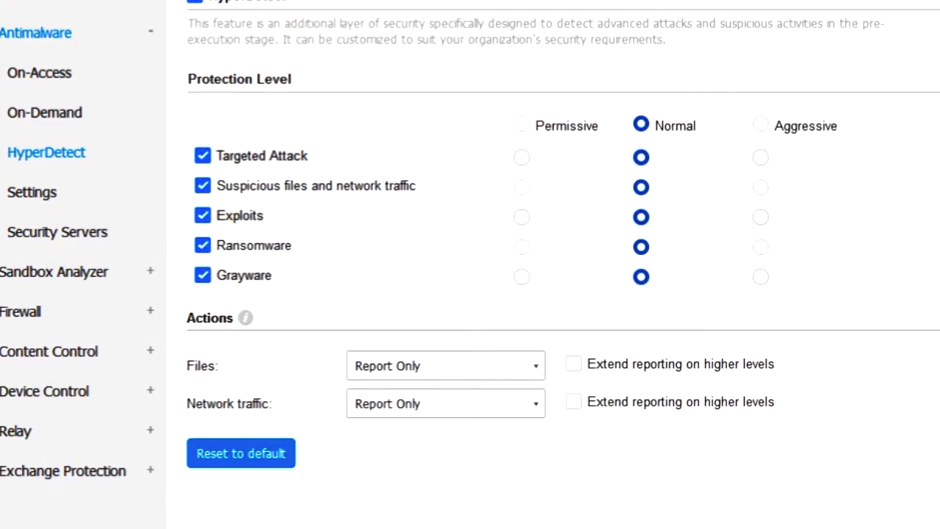
{"action": "left_click_drag", "start_coordinate": [216, 156], "coordinate": [250, 185]}
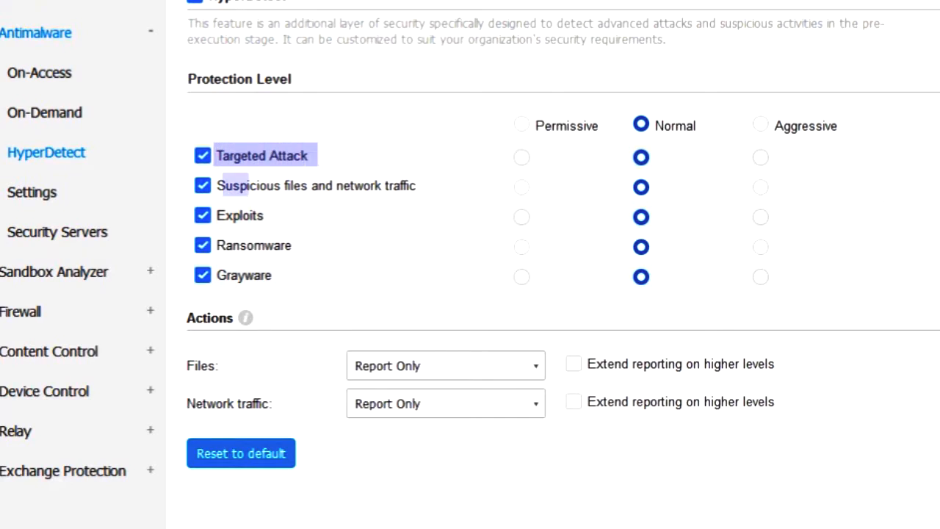
{"action": "double_click", "coordinate": [316, 185]}
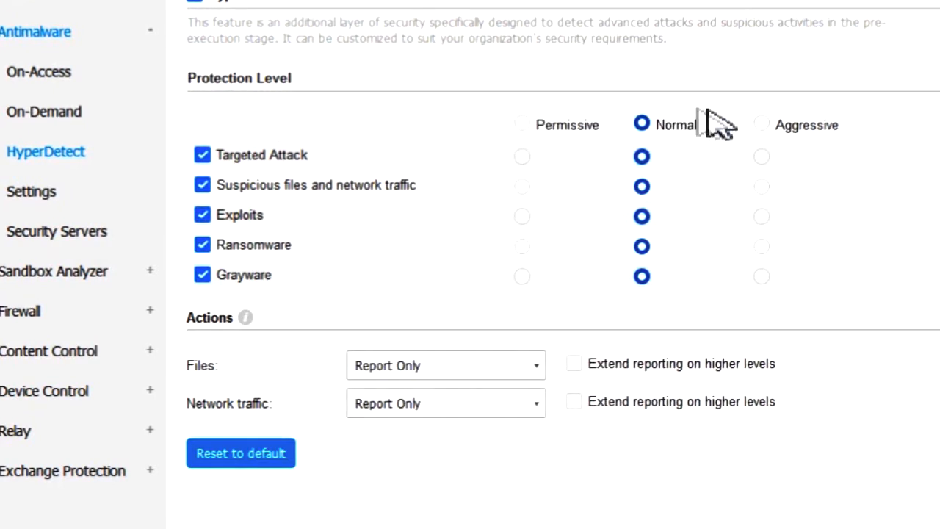
{"action": "mouse_move", "coordinate": [775, 259]}
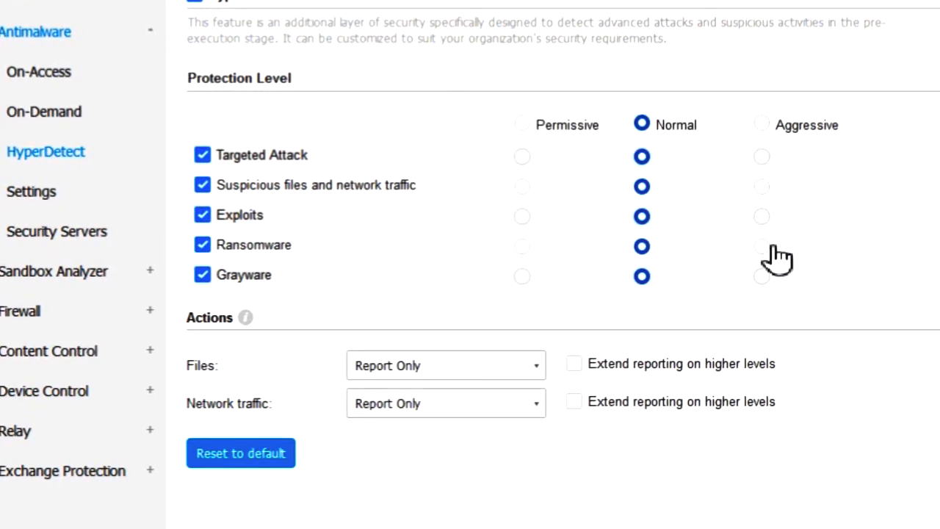
Step: Set Ransomware to Aggressive, Files to Disinfect, Network traffic to Block with extended reporting
{"action": "left_click", "coordinate": [760, 247]}
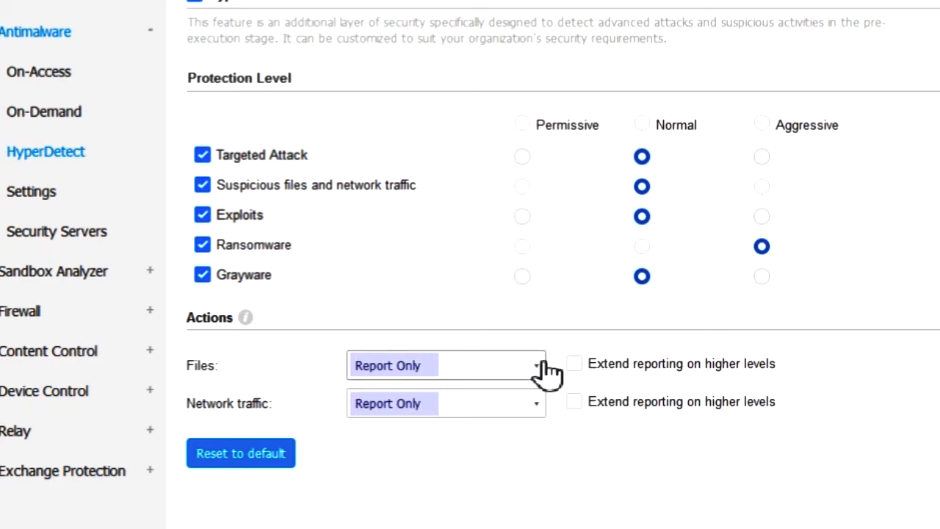
{"action": "left_click", "coordinate": [447, 364]}
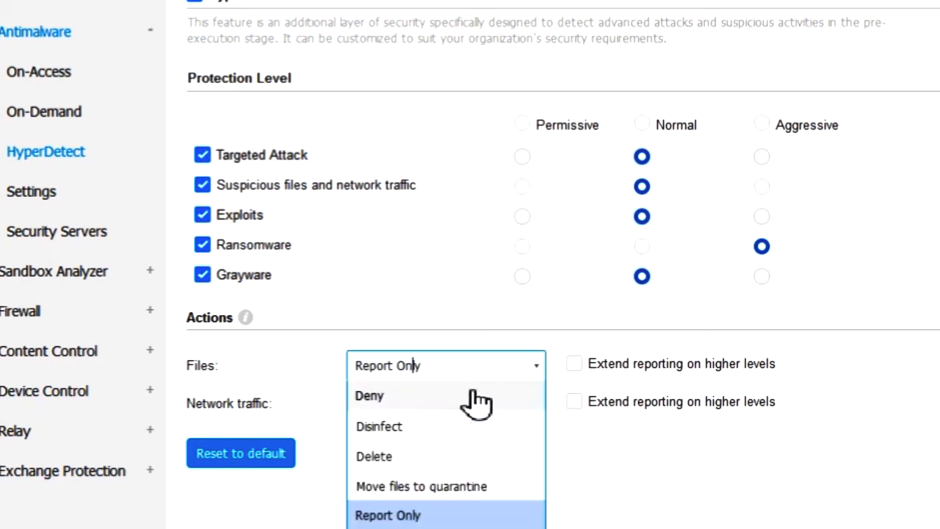
{"action": "left_click", "coordinate": [379, 425]}
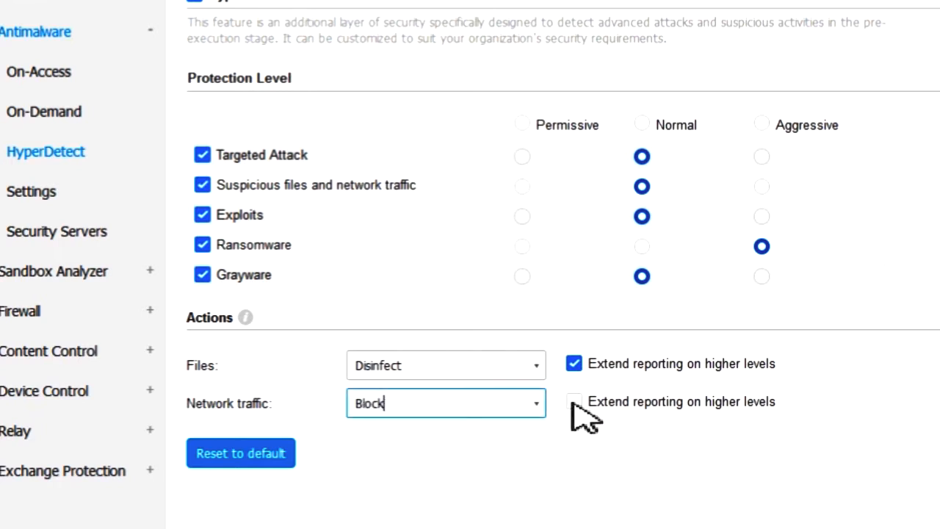
{"action": "left_click", "coordinate": [572, 401]}
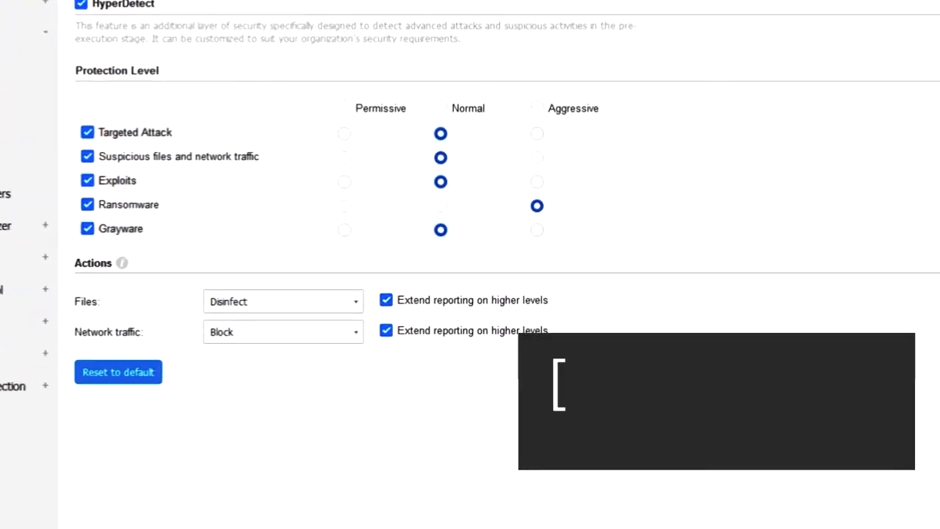
{"action": "left_click", "coordinate": [282, 332]}
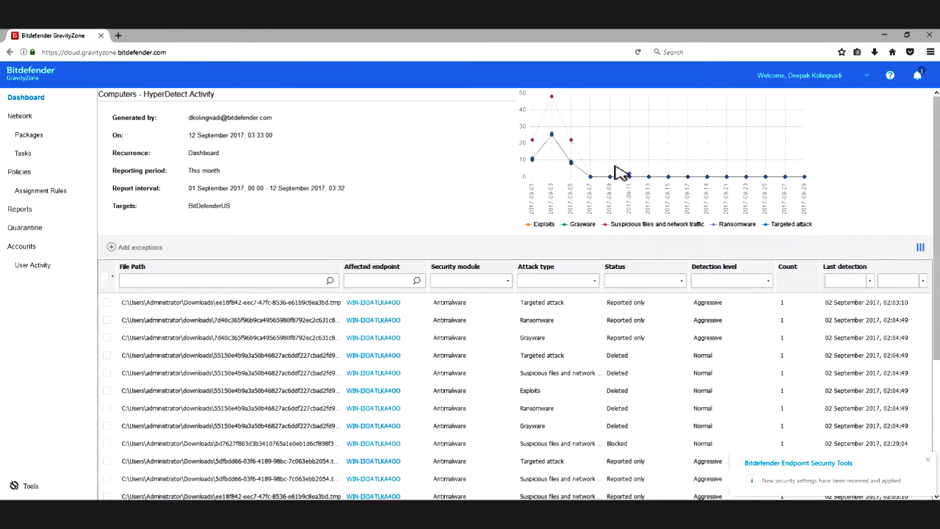
Step: Inspect a HyperDetect detection's details showing a malicious command line, then return to the policy
{"action": "left_click", "coordinate": [919, 247]}
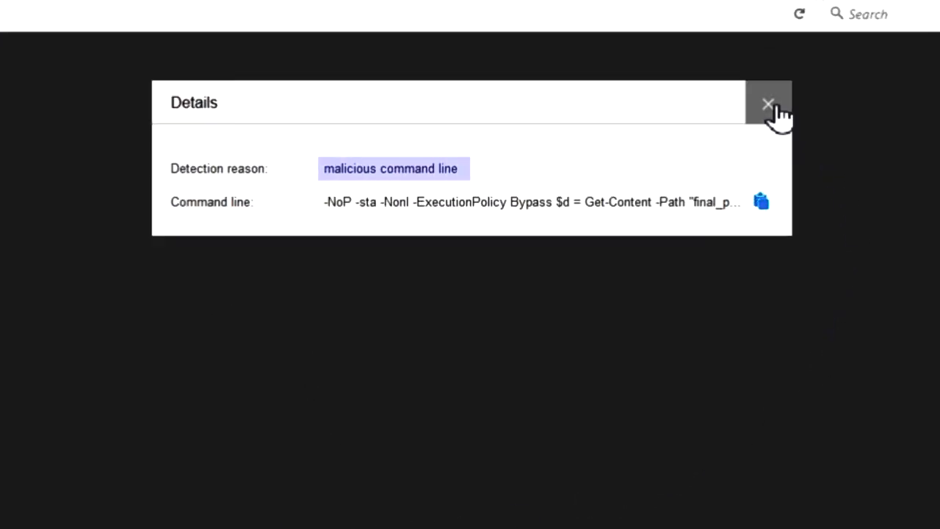
{"action": "left_click", "coordinate": [768, 103]}
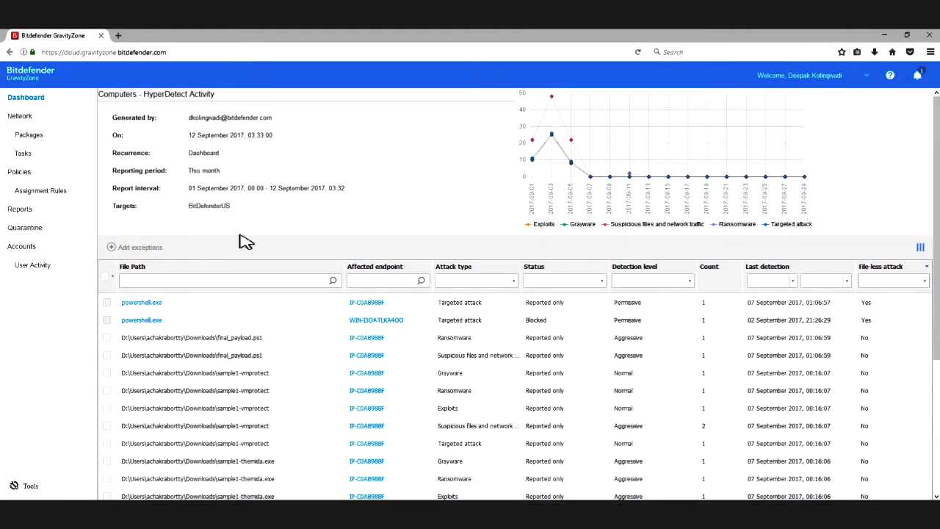
{"action": "left_click", "coordinate": [140, 247]}
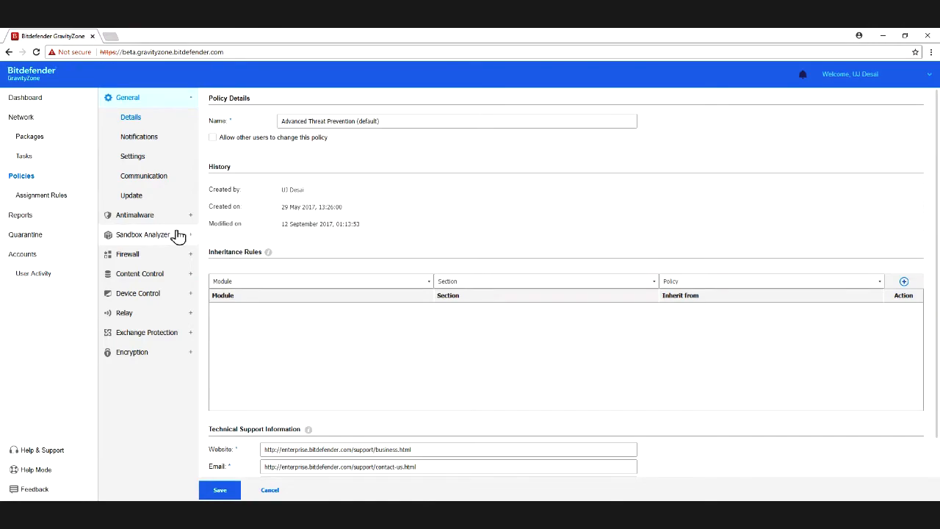
Step: Show the policy's Sandbox Analyzer settings: Monitoring mode, Report Only default, Quarantine fallback
{"action": "left_click", "coordinate": [144, 235]}
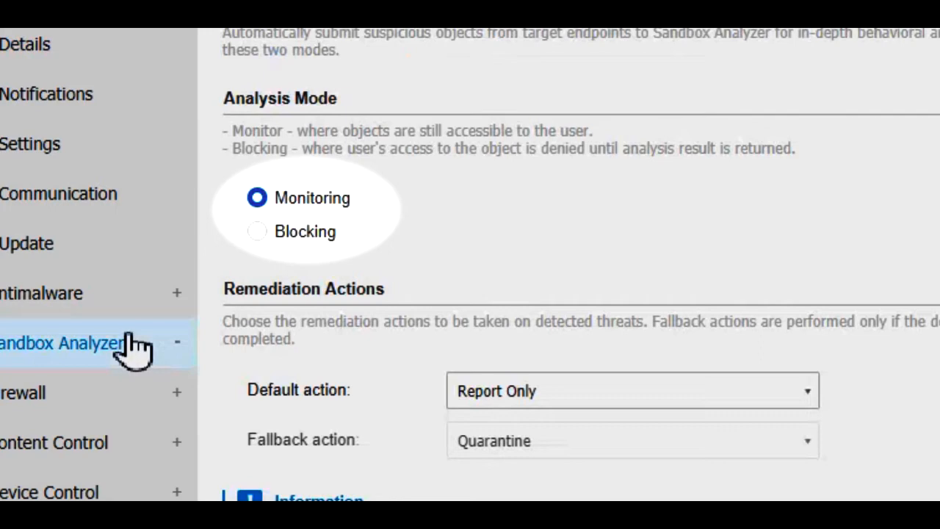
{"action": "left_click", "coordinate": [66, 342]}
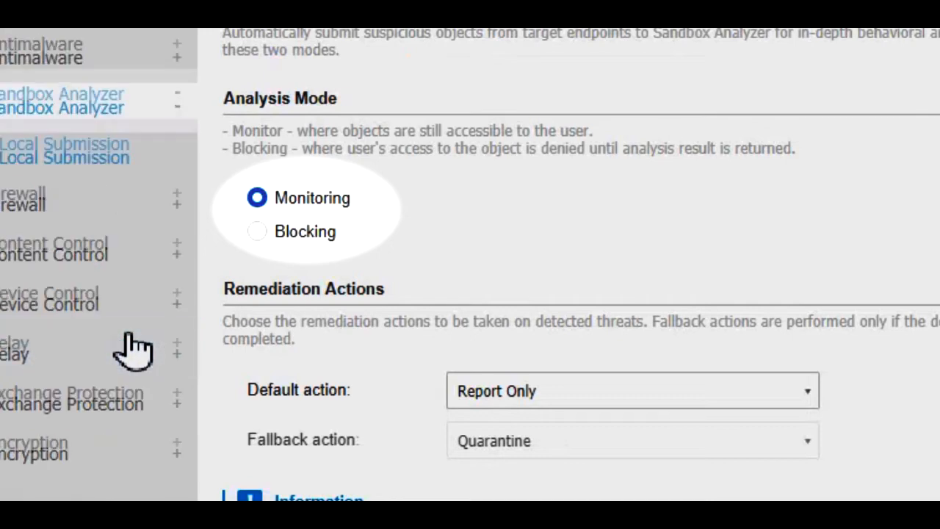
{"action": "left_click", "coordinate": [257, 232]}
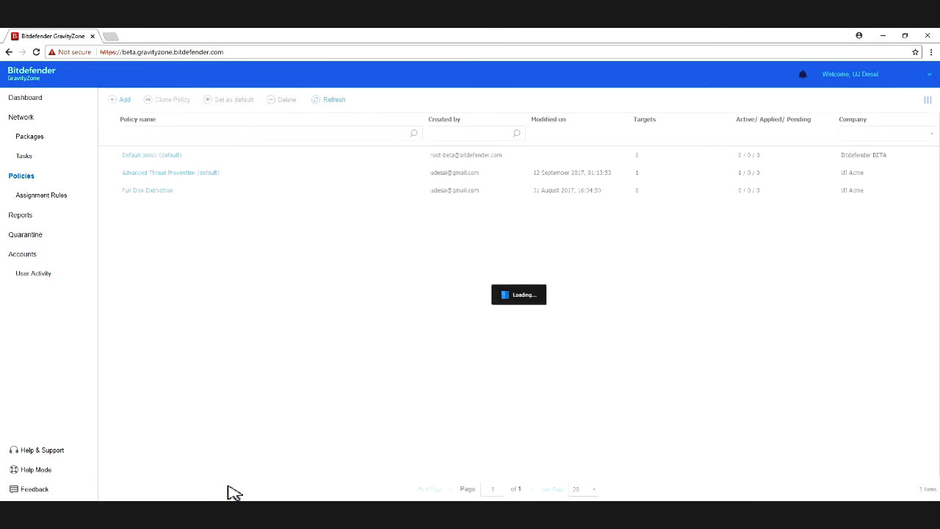
Step: Show the Sandbox Analyzer Results Report with its Trojan detection and Successful remediation status
{"action": "left_click", "coordinate": [20, 214]}
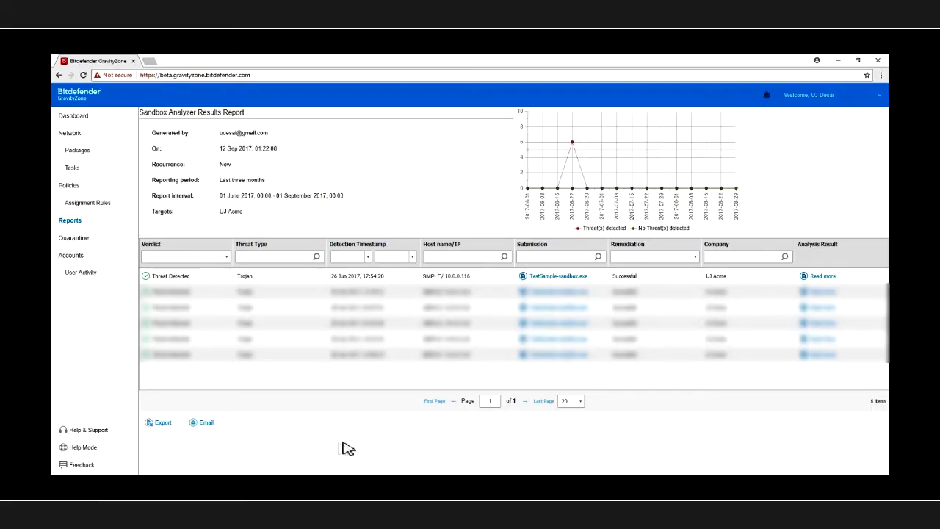
{"action": "double_click", "coordinate": [171, 276]}
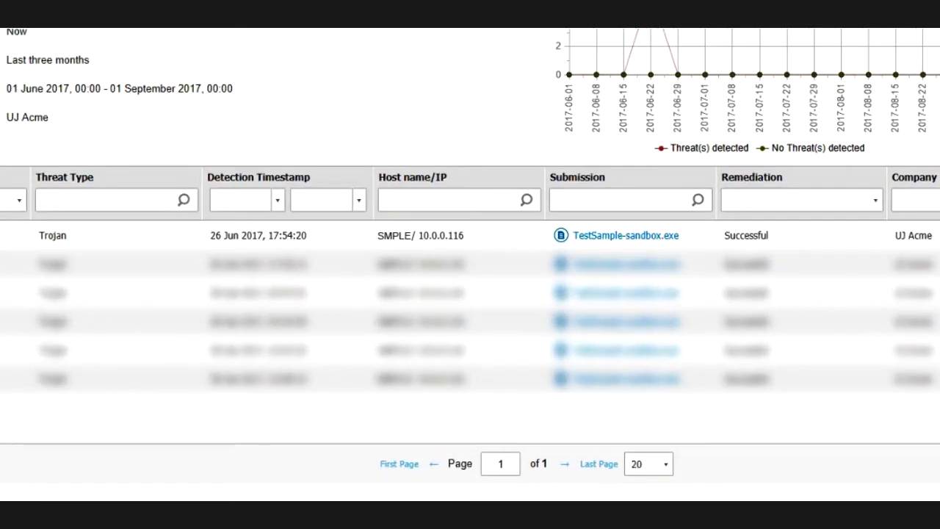
{"action": "double_click", "coordinate": [52, 235]}
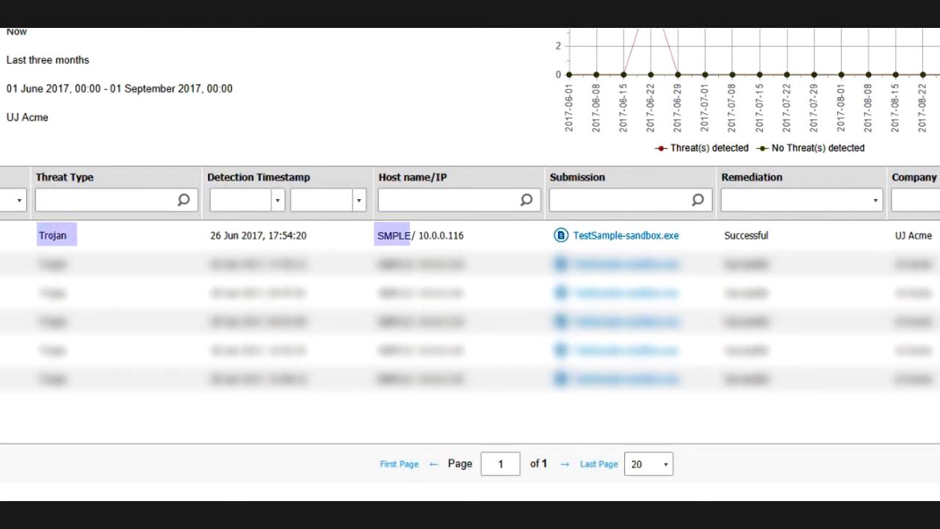
{"action": "double_click", "coordinate": [443, 235]}
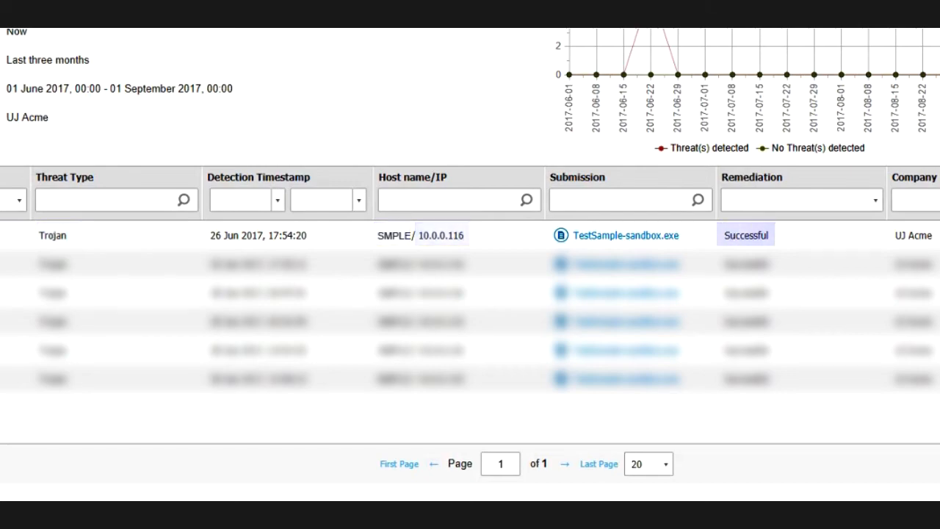
Step: View TestSample-sandbox.exe file details with its SHA256 hash and quarantine status
{"action": "left_click", "coordinate": [626, 235]}
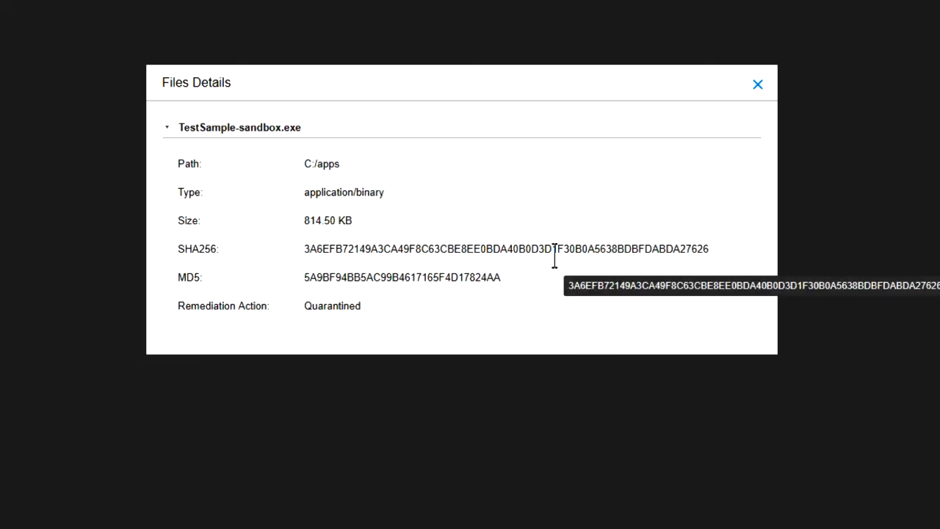
{"action": "double_click", "coordinate": [505, 248]}
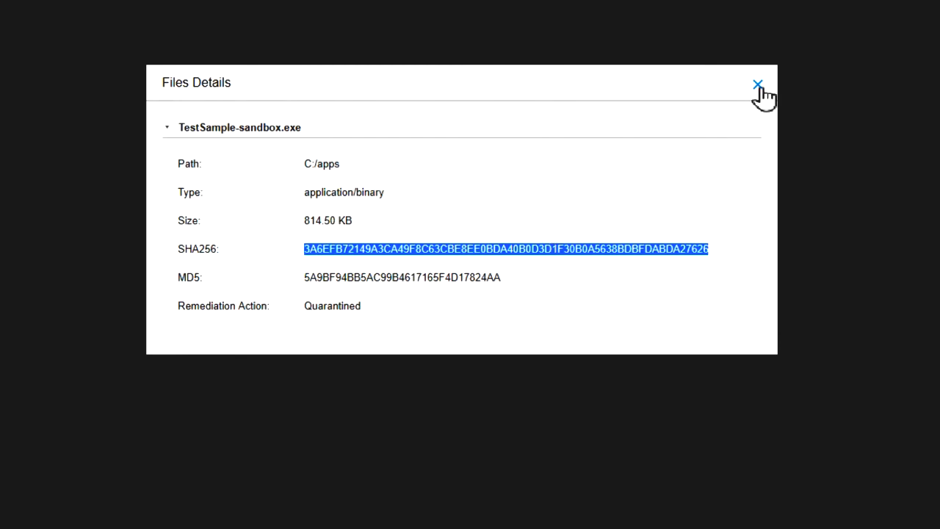
{"action": "left_click", "coordinate": [758, 82]}
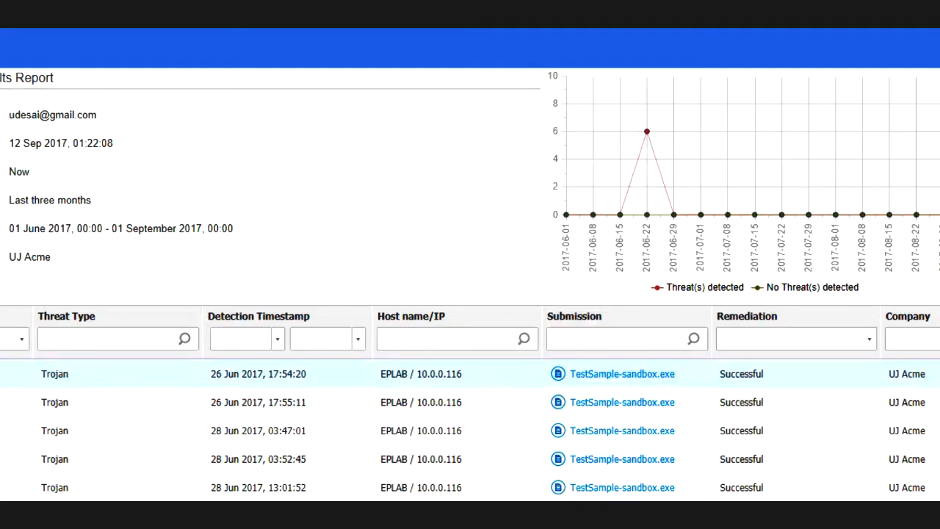
Step: Read the sample's Behaviour Summary including changes on the system, then return to the dashboard
{"action": "left_click", "coordinate": [621, 373]}
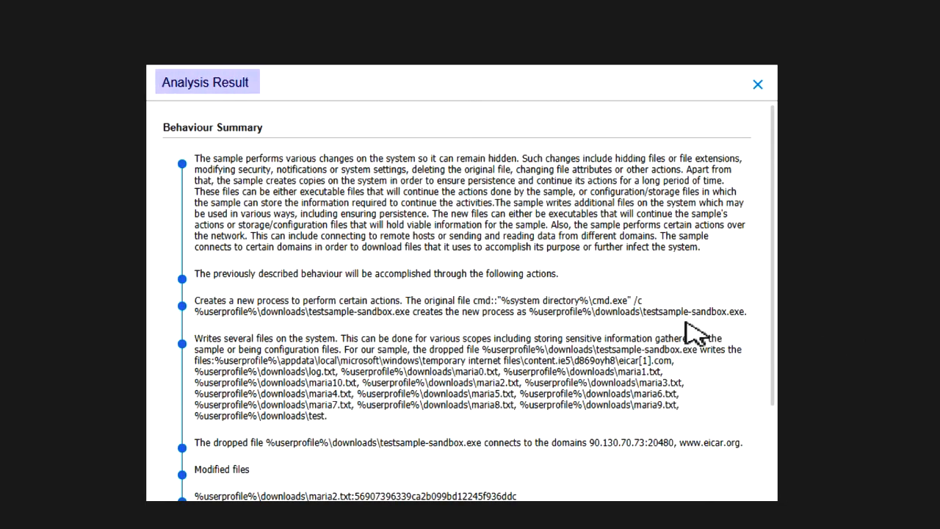
{"action": "scroll", "scroll_direction": "down", "scroll_amount": 3}
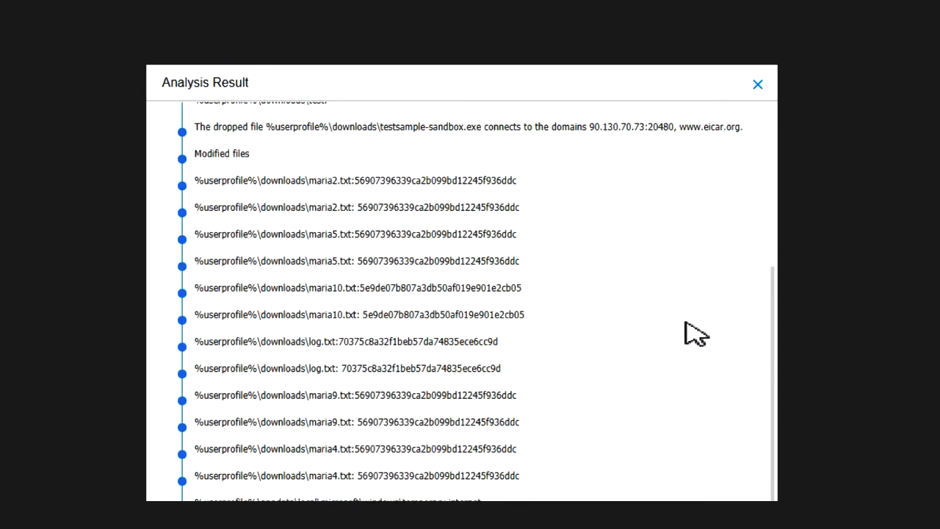
{"action": "scroll", "scroll_direction": "down", "scroll_amount": 3}
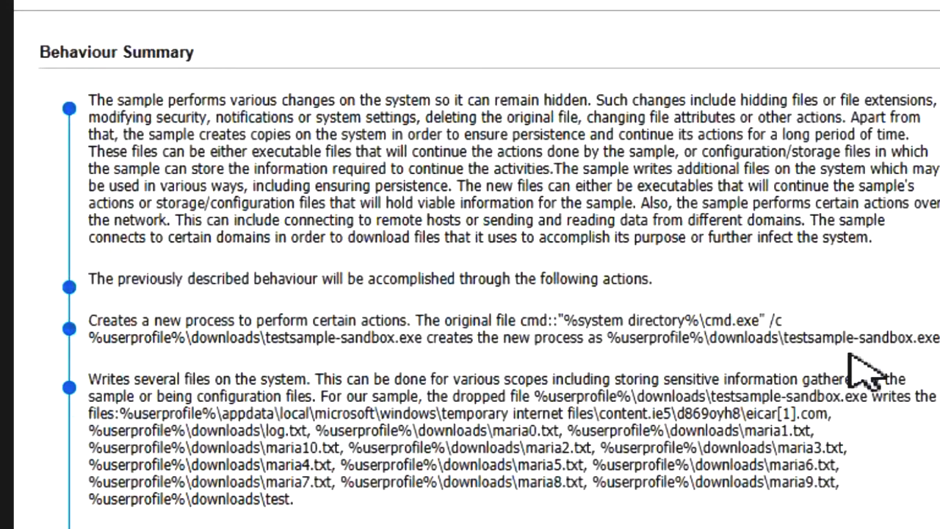
{"action": "double_click", "coordinate": [353, 100]}
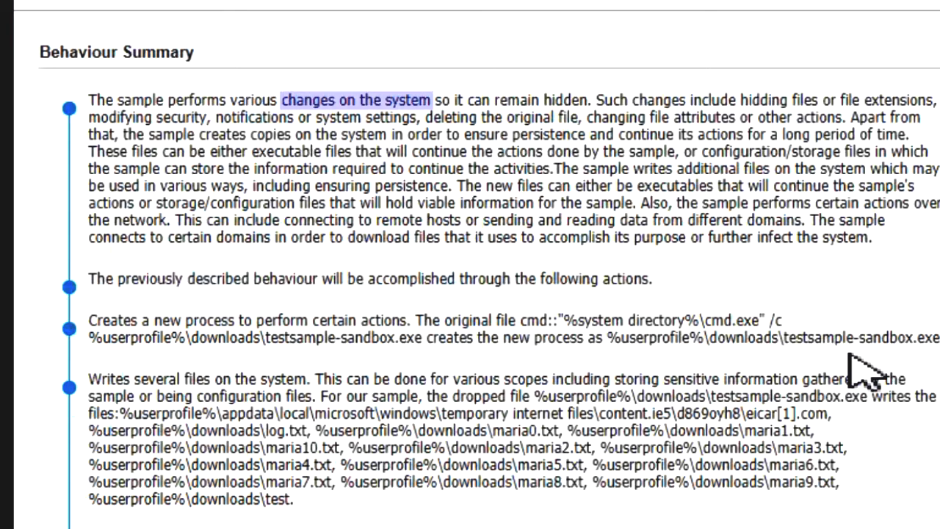
{"action": "left_click", "coordinate": [355, 99]}
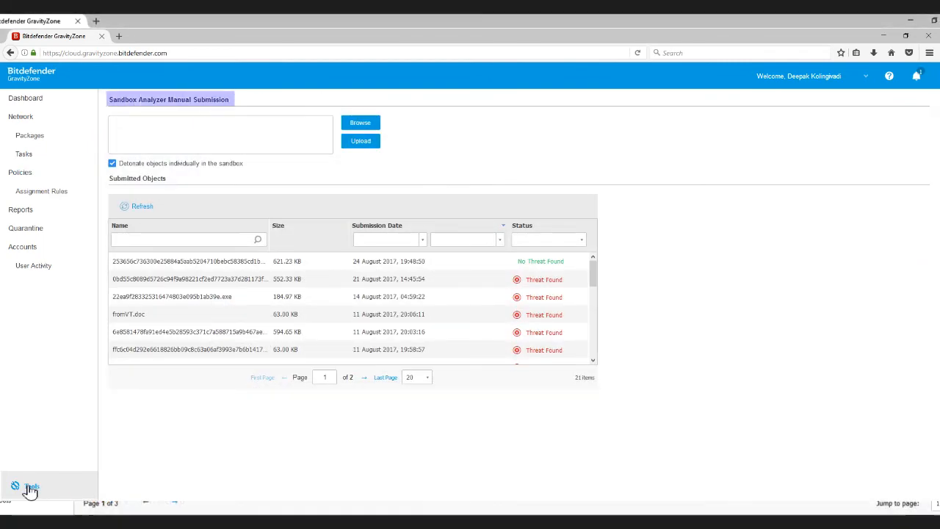
{"action": "left_click", "coordinate": [25, 97]}
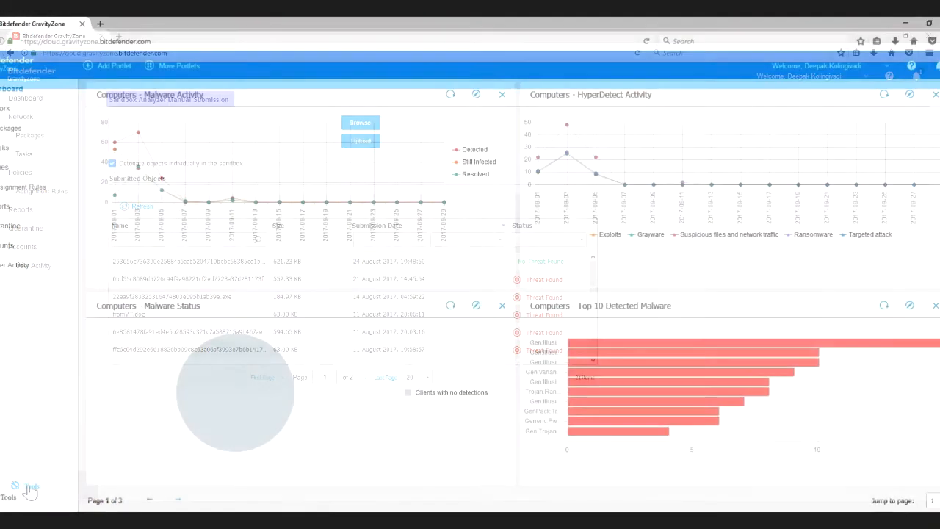